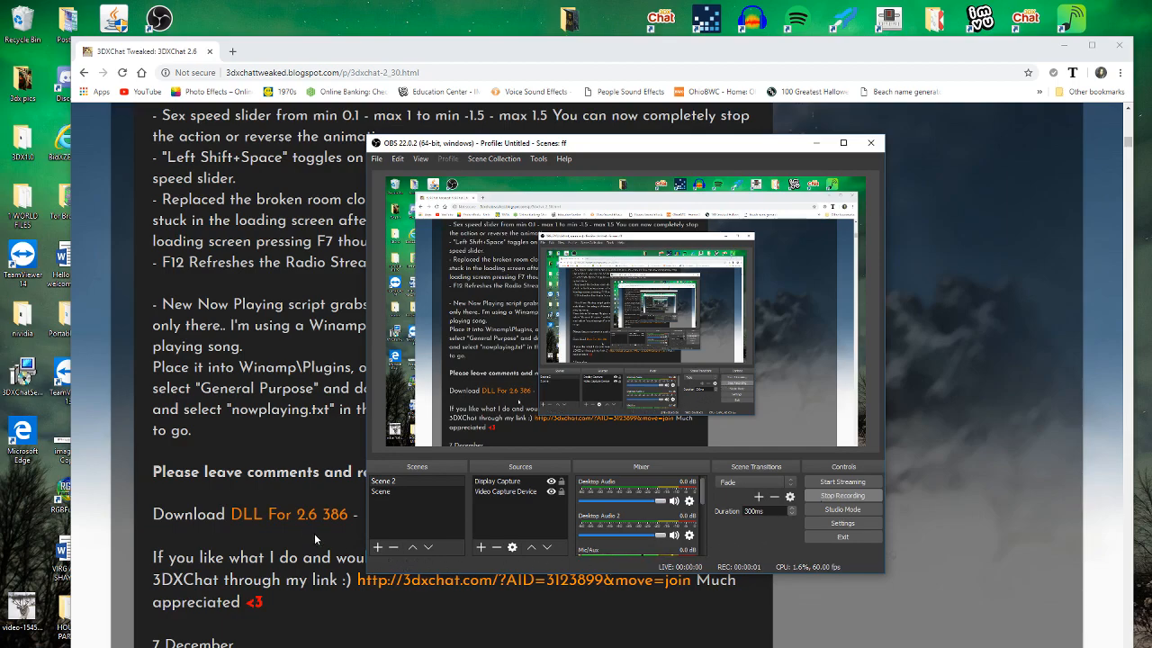
mouse_move(295, 529)
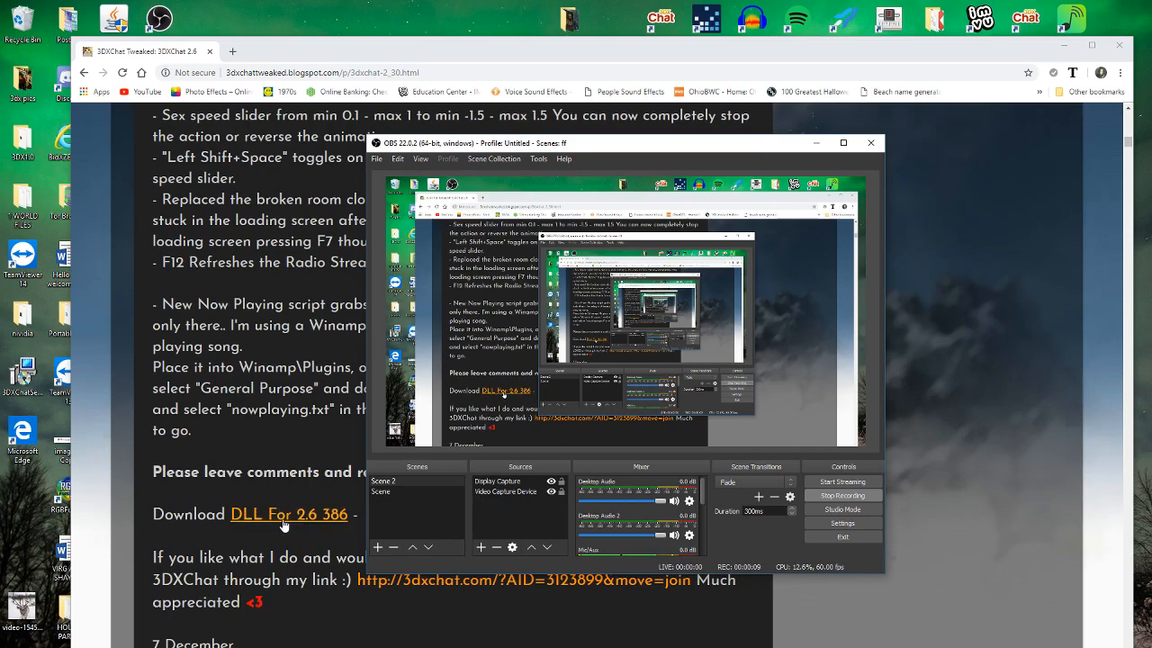
Start downloading the DLL for 2.6.386 from the blog post link.
left_click(286, 515)
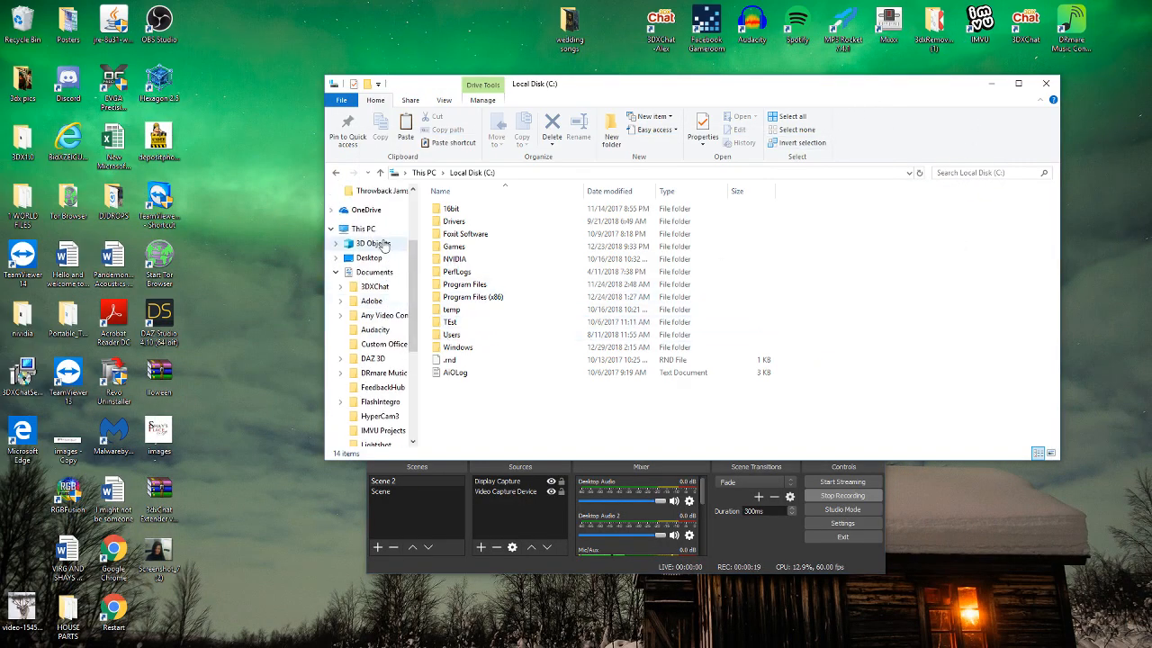
Navigate from This PC into Local Disk (C:) and then the Games folder.
left_click(360, 229)
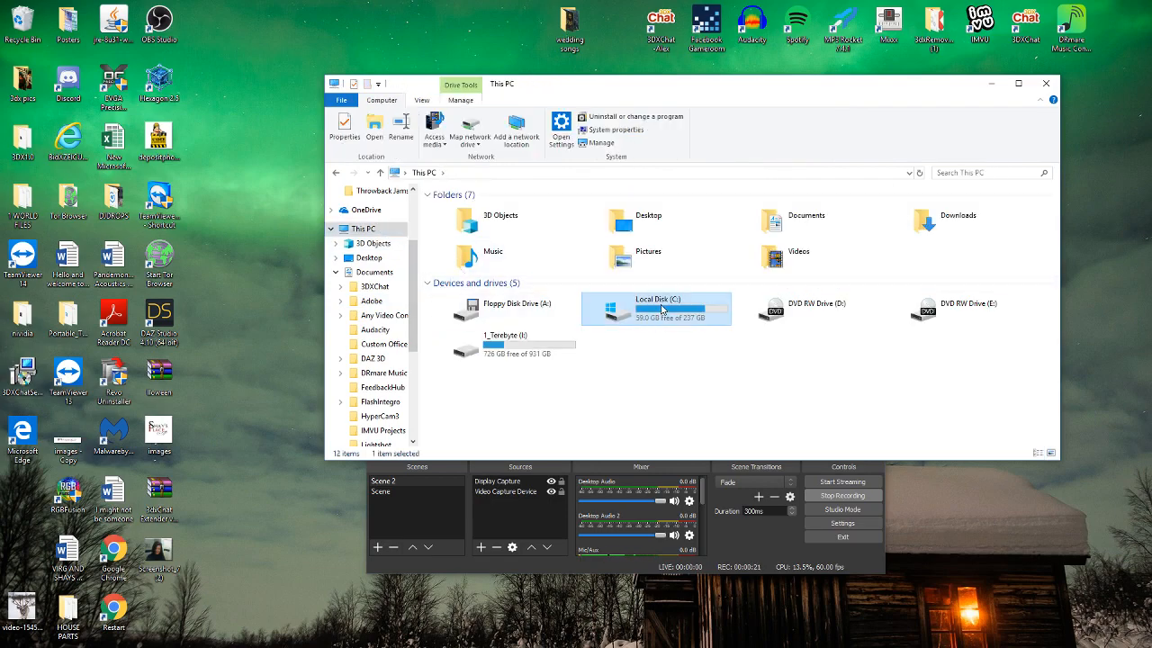
double_click(657, 310)
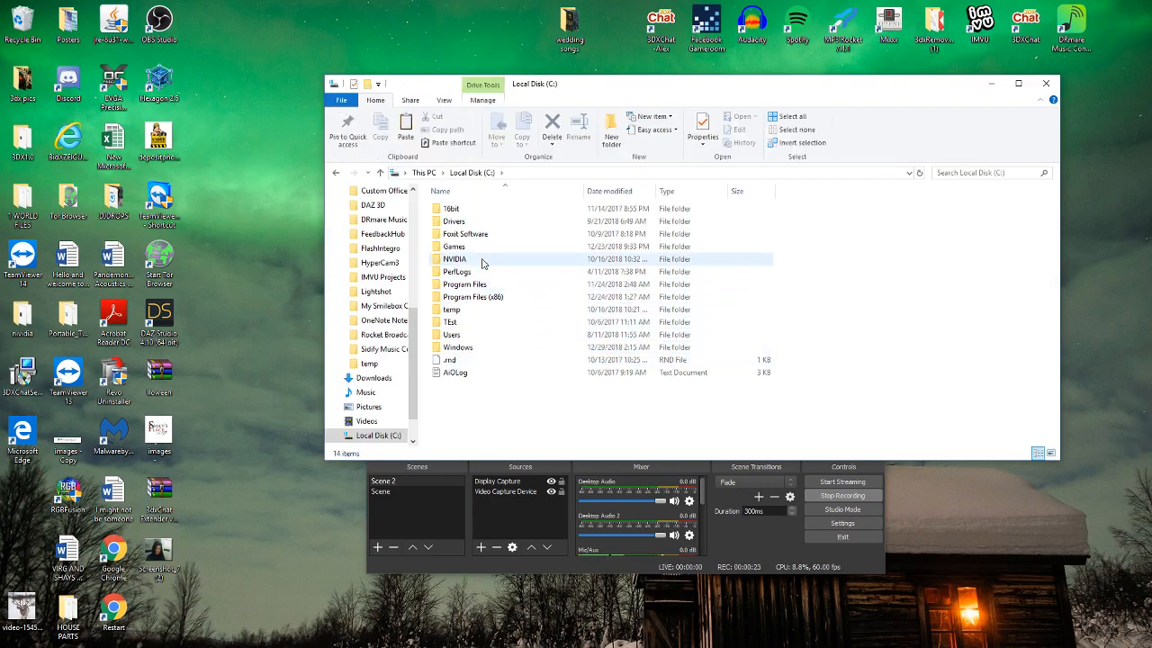
double_click(453, 244)
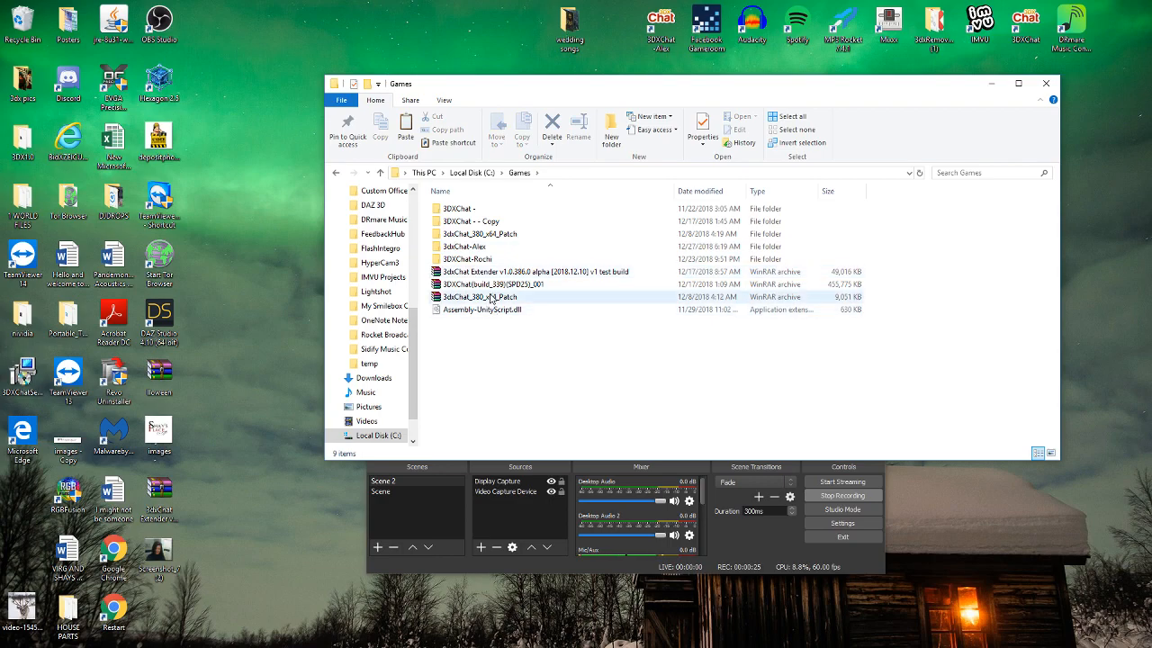
left_click(455, 209)
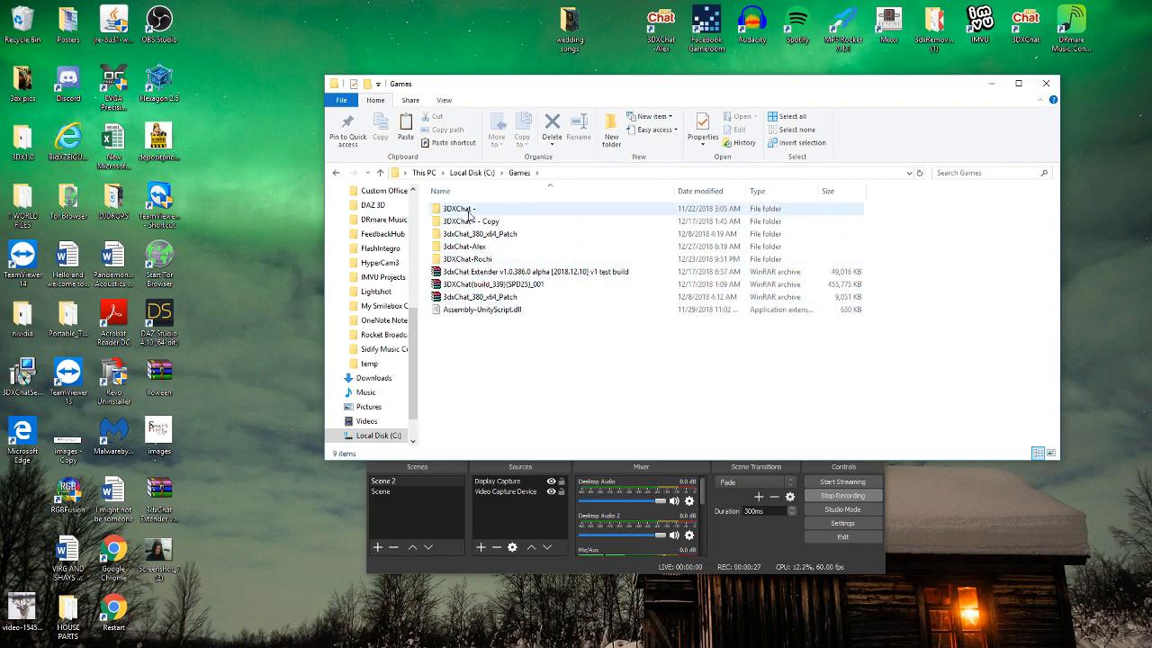
Select Assembly-UnityScript.dll in Games and bring up its file actions menu.
left_click(479, 309)
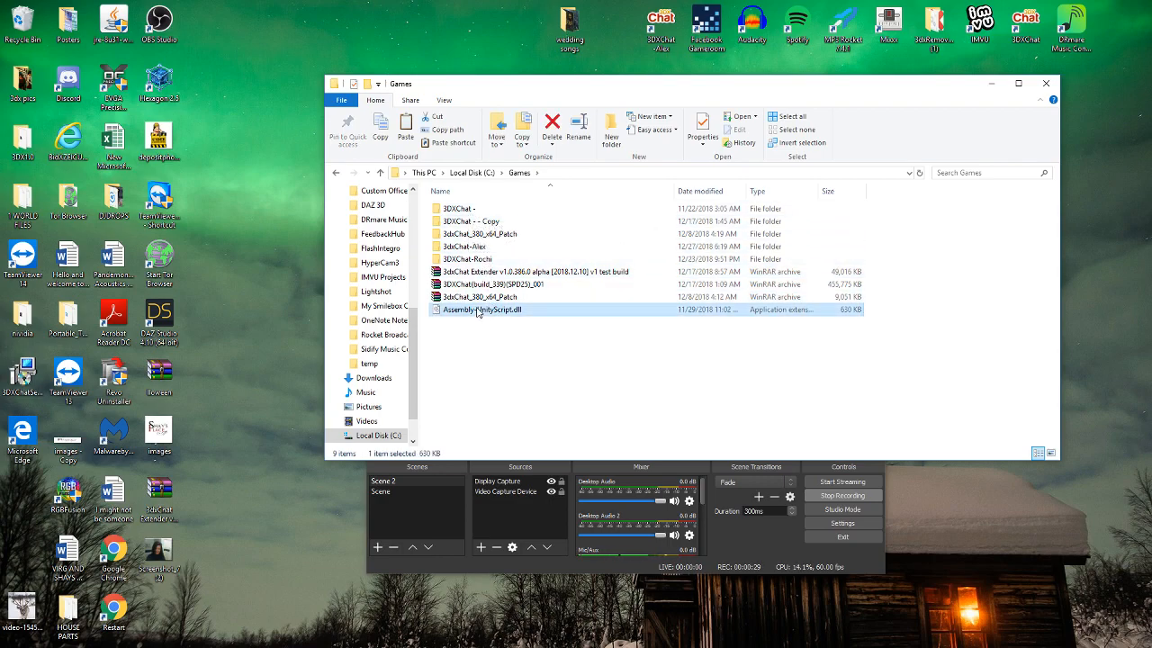
right_click(477, 309)
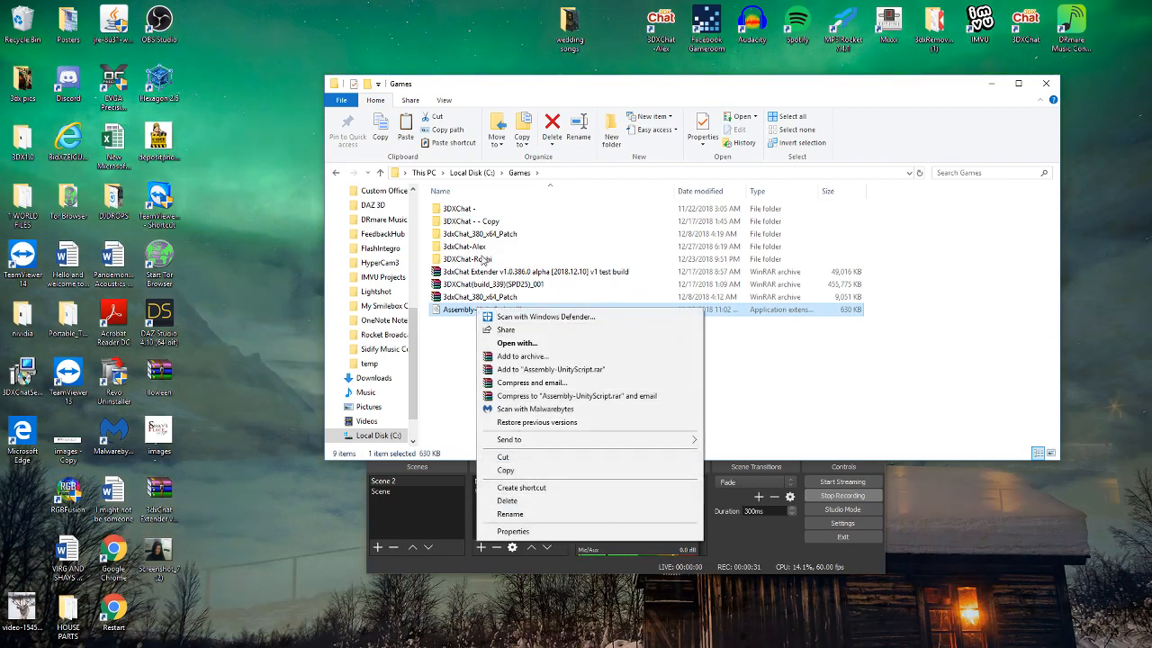
Navigate into 3DXChat > 3DXChat_Data > Managed.
double_click(454, 209)
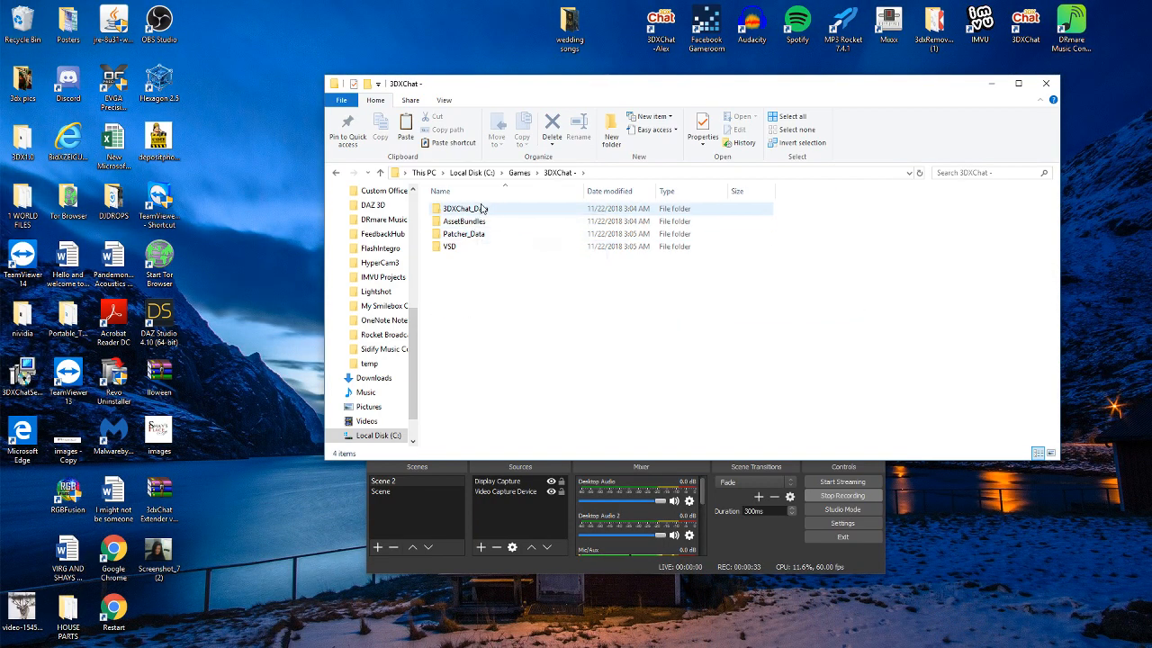
double_click(465, 209)
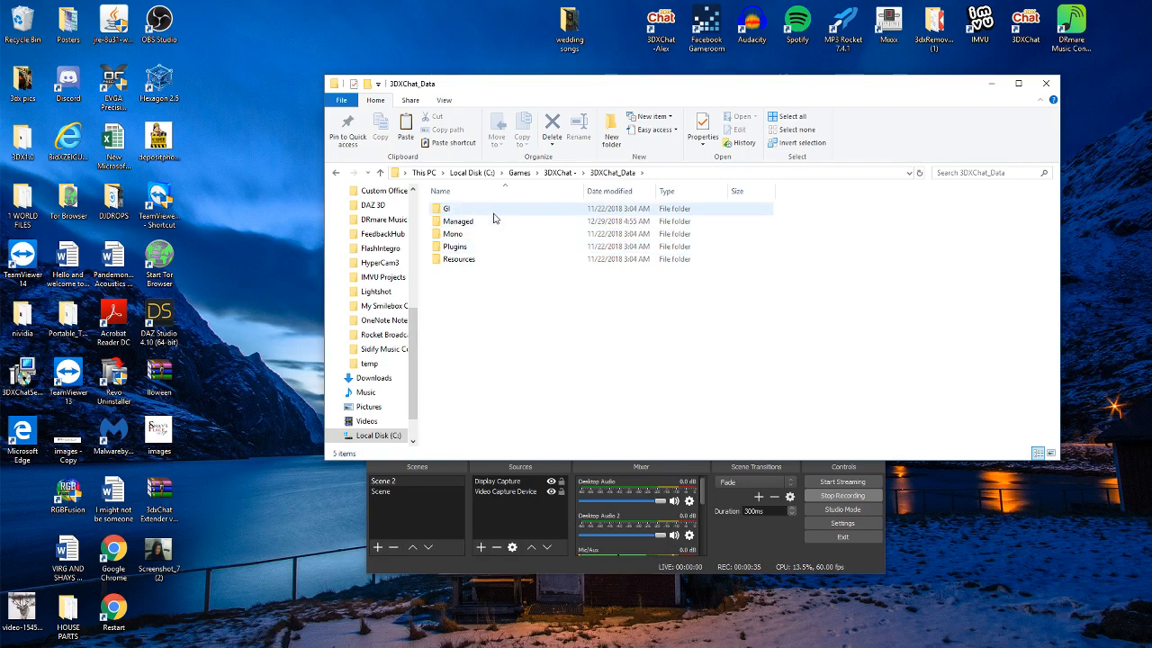
double_click(457, 219)
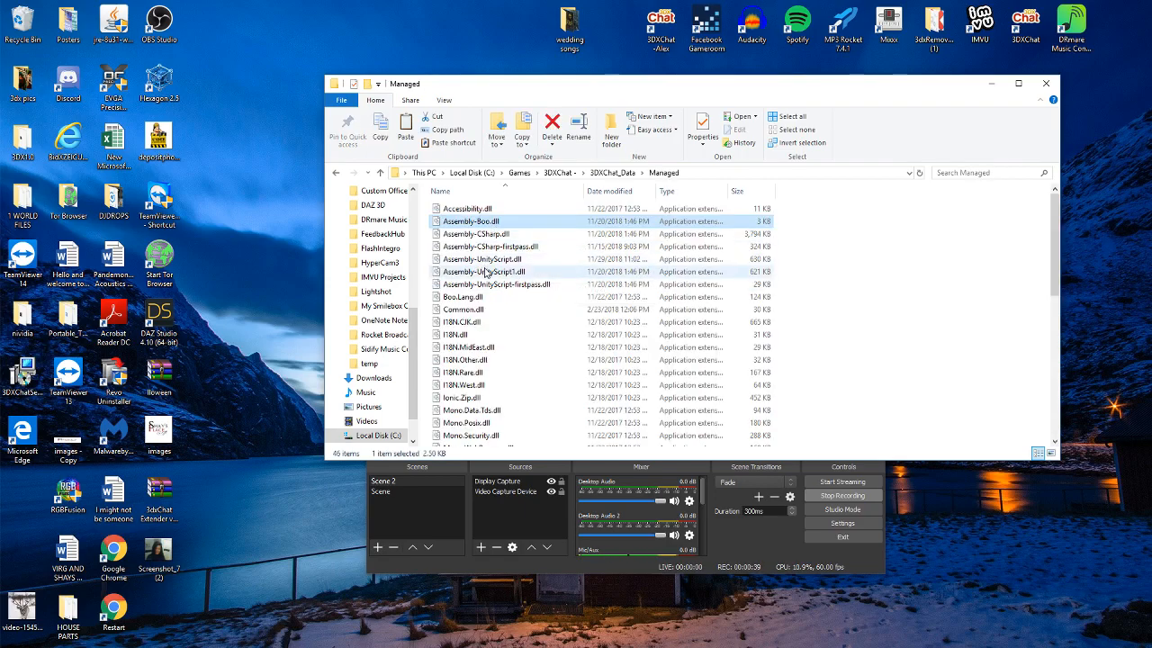
mouse_move(486, 272)
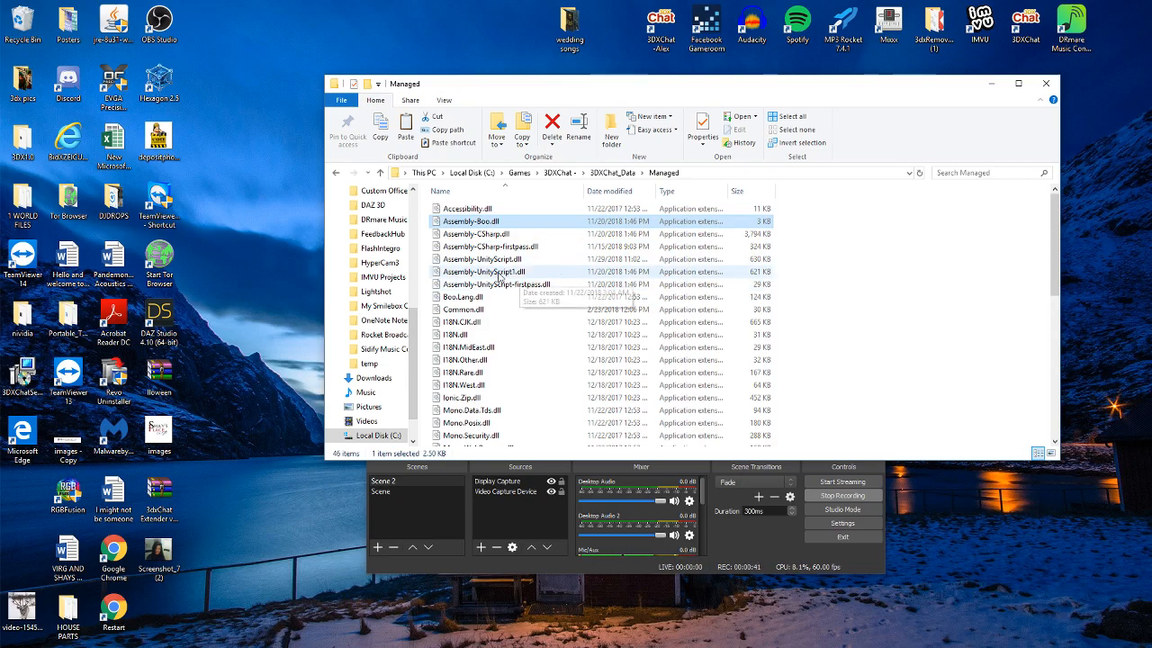
Paste the copied Assembly-UnityScript.dll into Managed beside the renamed Assembly-UnityScript1.dll.
left_click(482, 270)
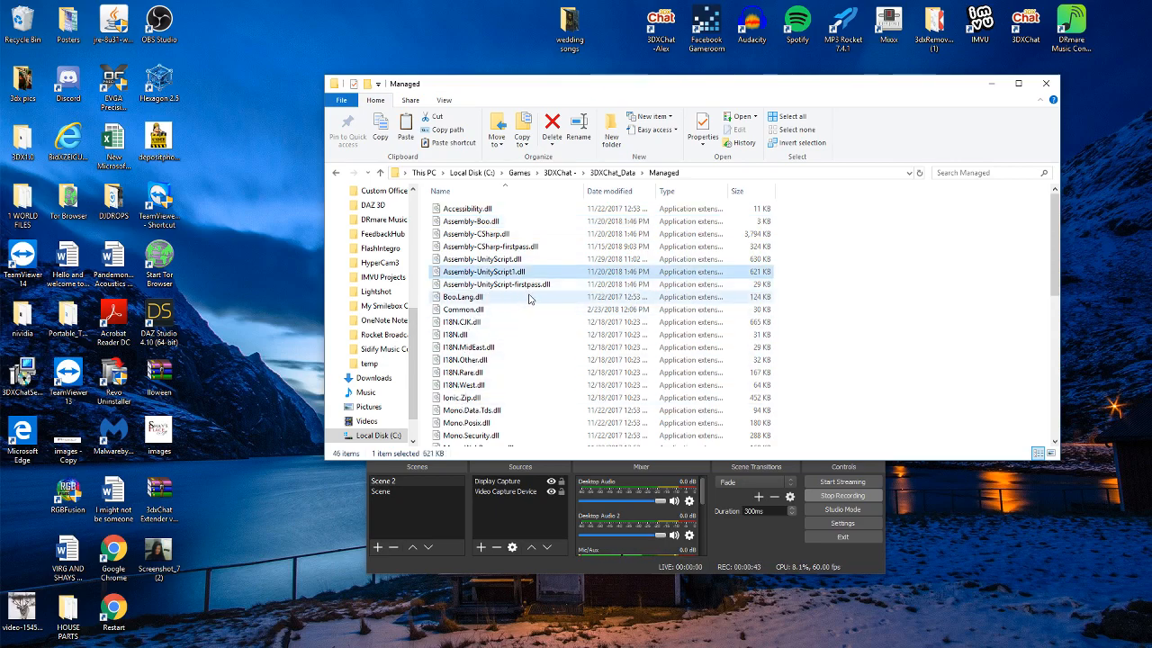
right_click(483, 270)
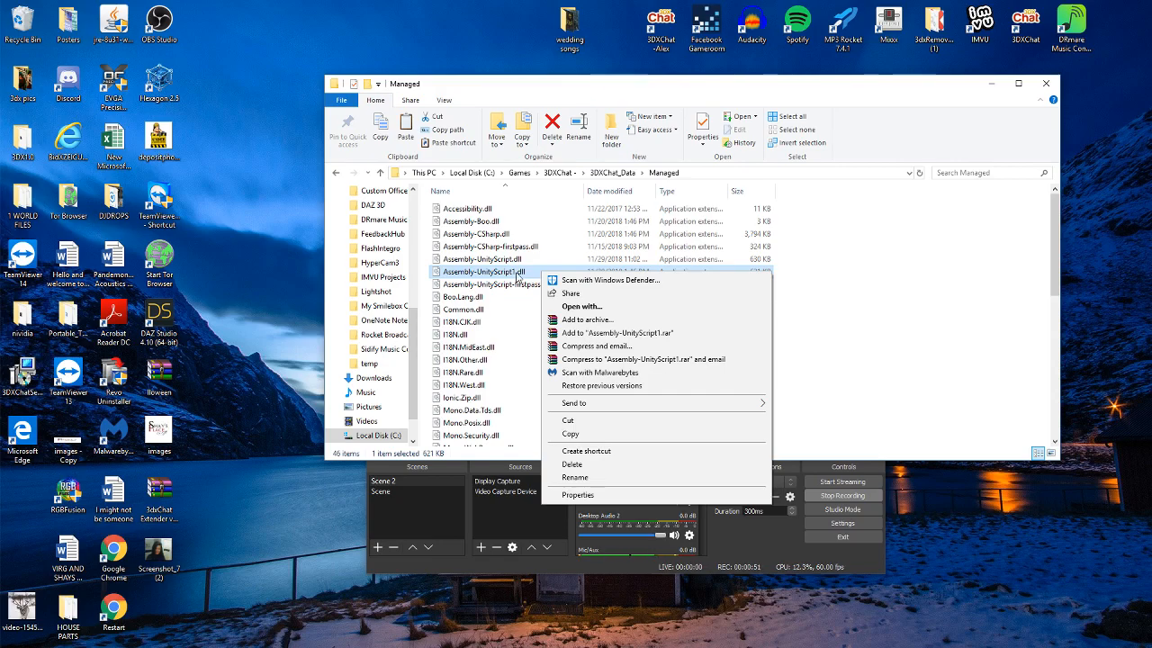
left_click(806, 288)
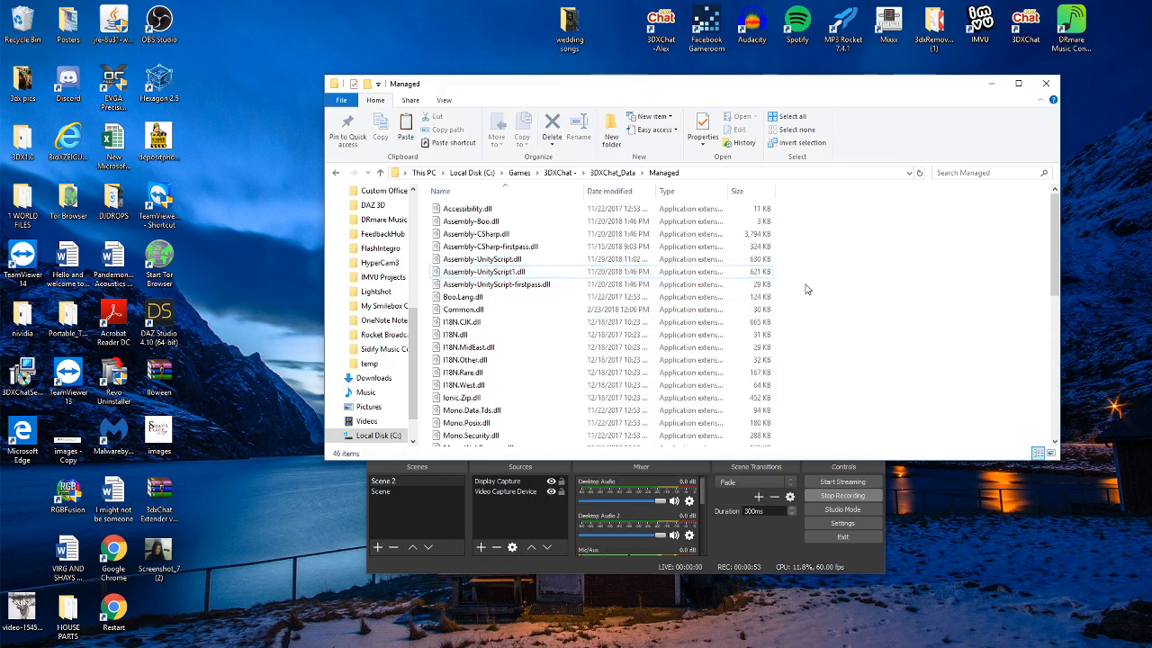